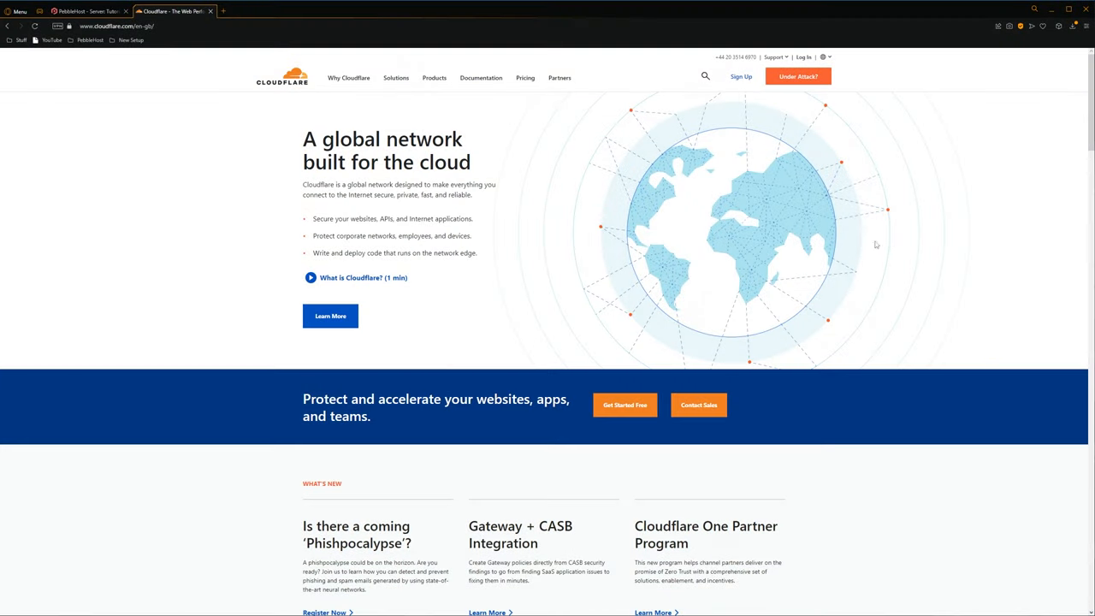
{"action": "mouse_move", "coordinate": [891, 243]}
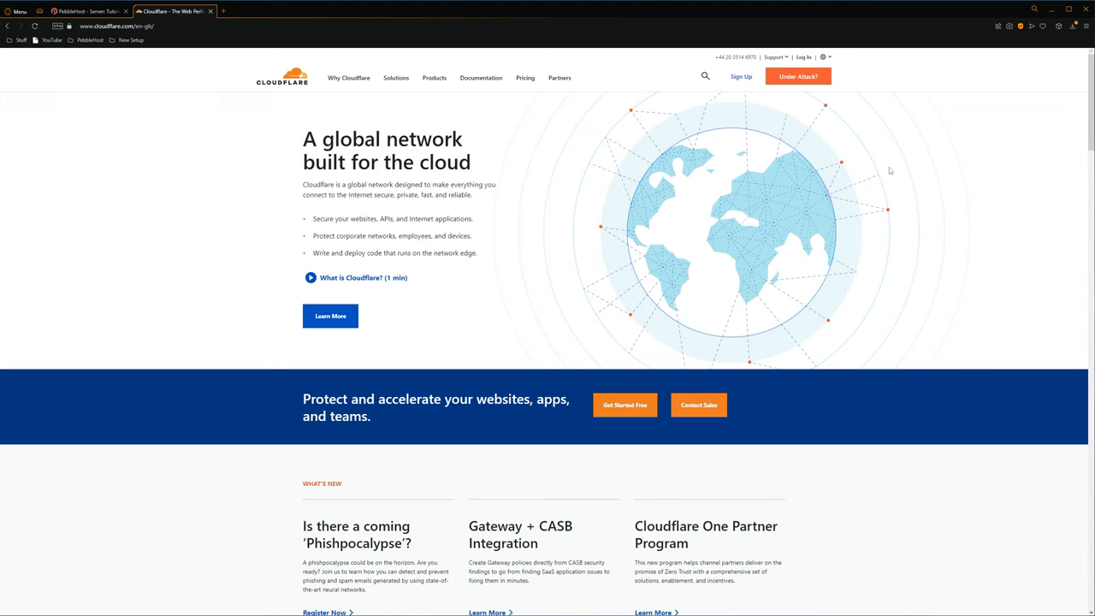
{"action": "mouse_move", "coordinate": [791, 193]}
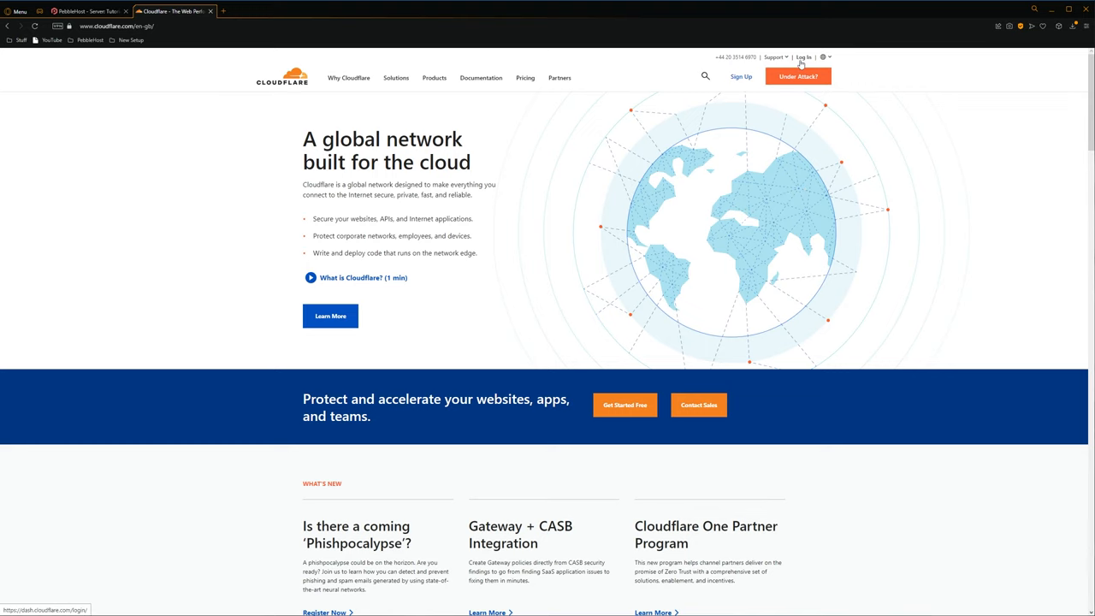
Log in to Cloudflare and open DNS management for the strangestann.xyz site.
{"action": "left_click", "coordinate": [802, 58]}
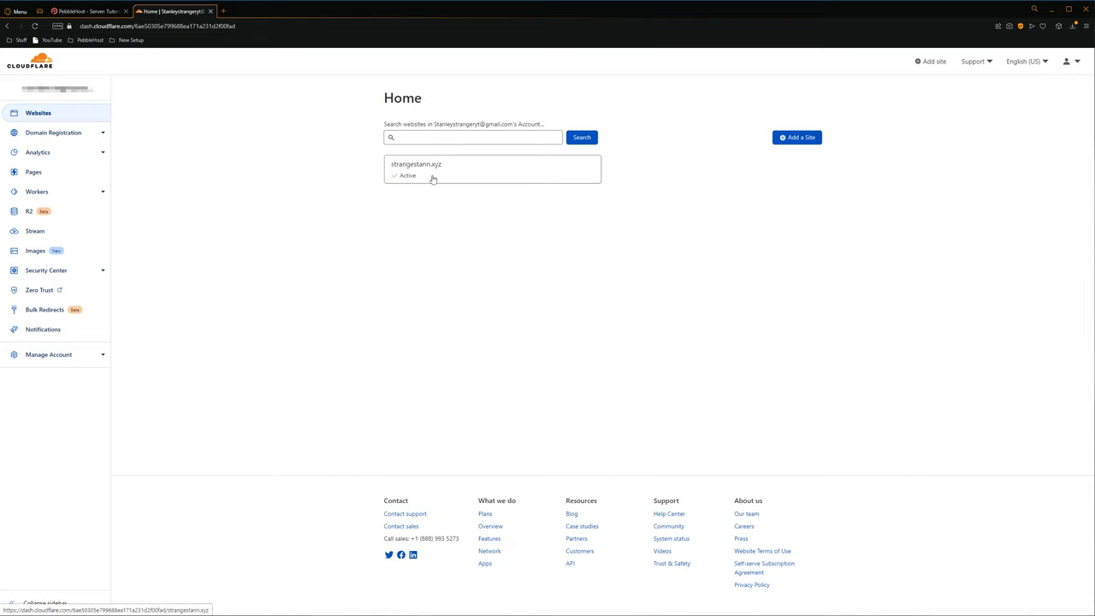
{"action": "left_click", "coordinate": [416, 163]}
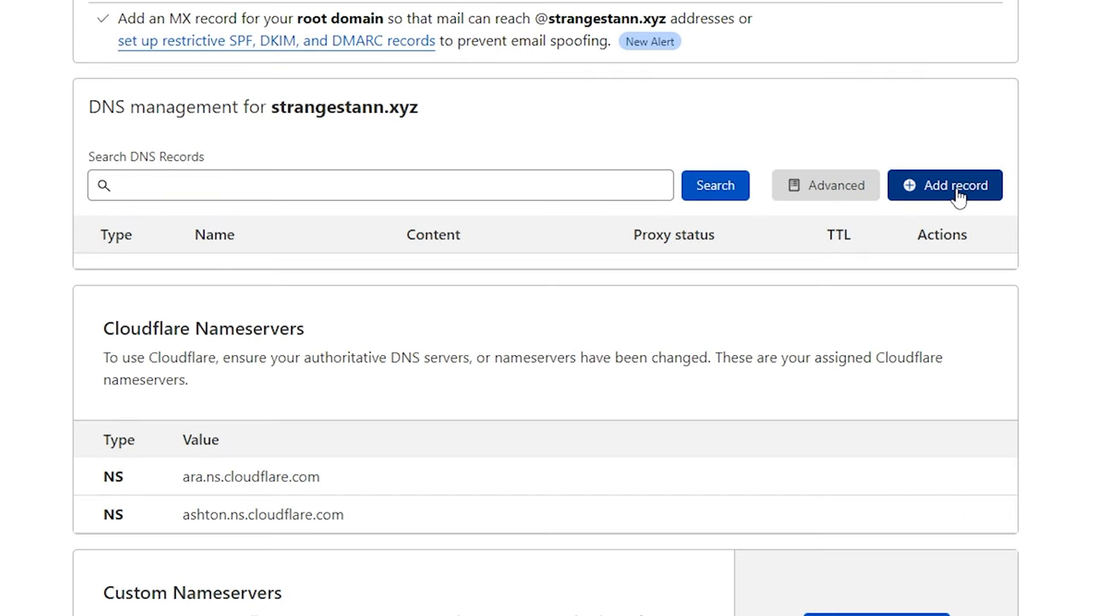
Begin a new DNS record of type A with the name 'mc'.
{"action": "left_click", "coordinate": [945, 185]}
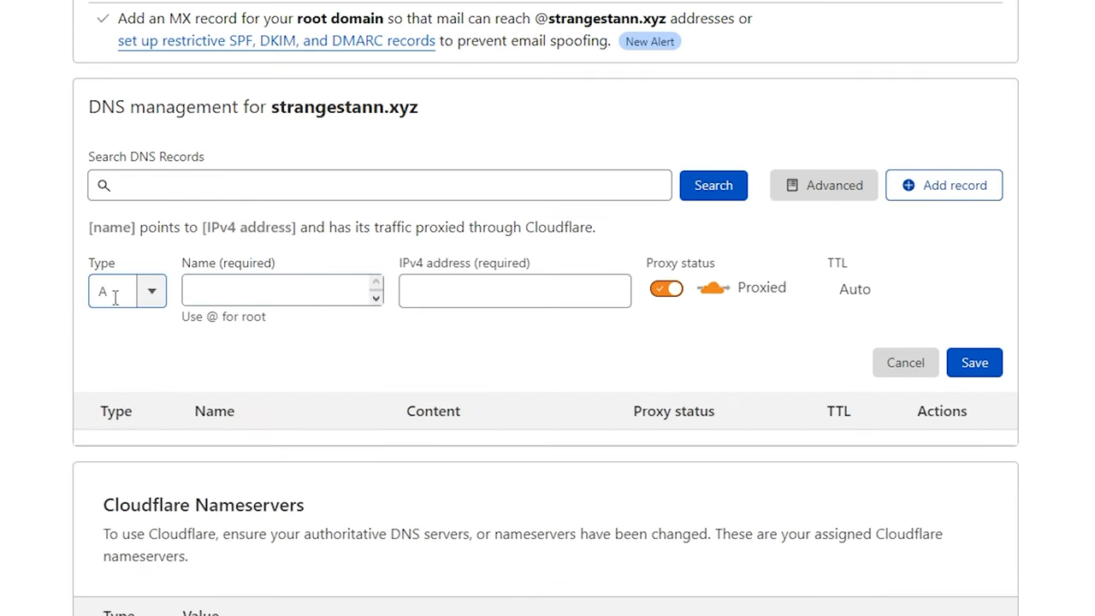
{"action": "left_click", "coordinate": [282, 290]}
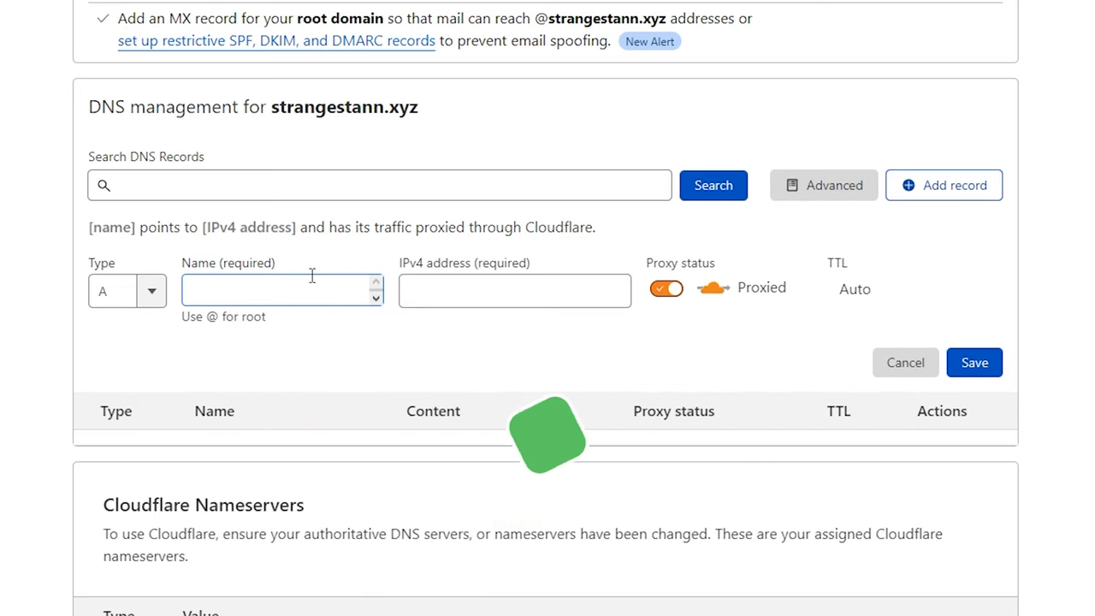
{"action": "left_click", "coordinate": [282, 290]}
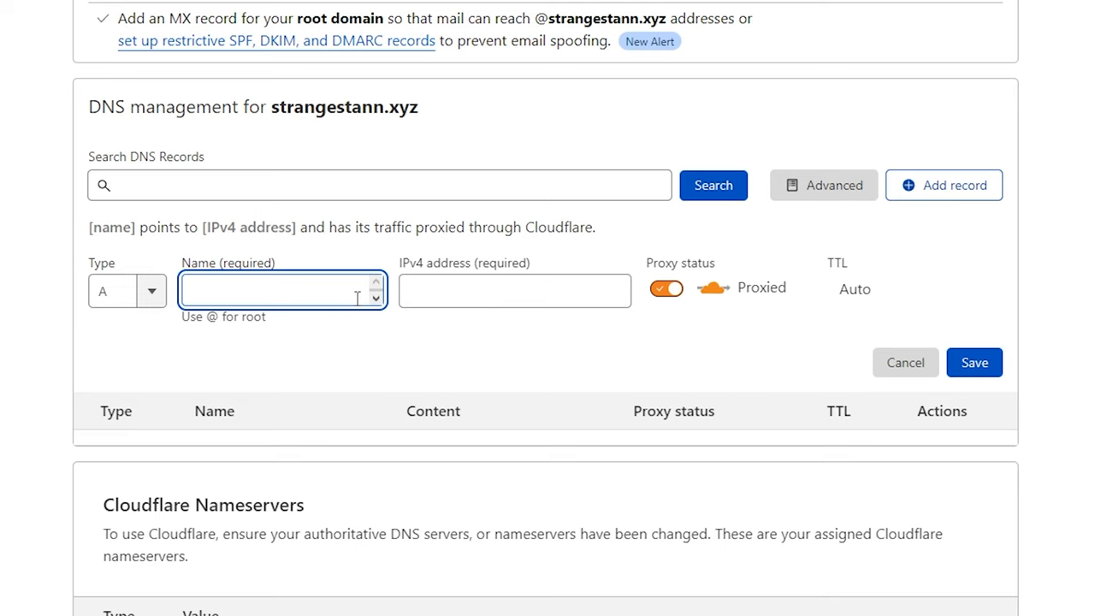
{"action": "type", "text": "mc"}
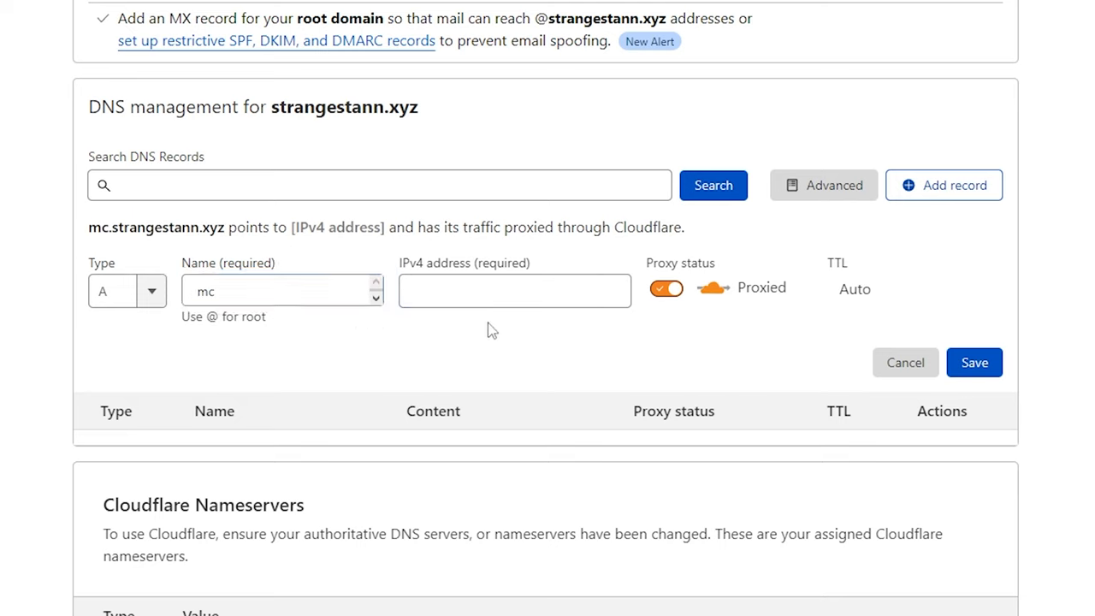
{"action": "mouse_move", "coordinate": [525, 357]}
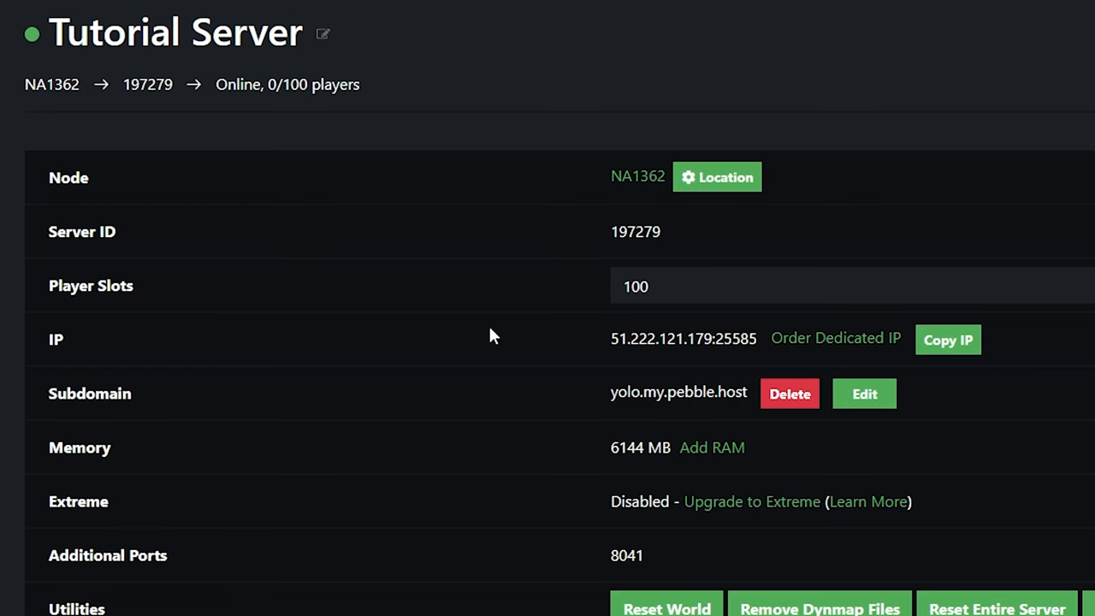
Copy the Tutorial Server IP 51.222.121.179 from the PebbleHost overview.
{"action": "double_click", "coordinate": [657, 339]}
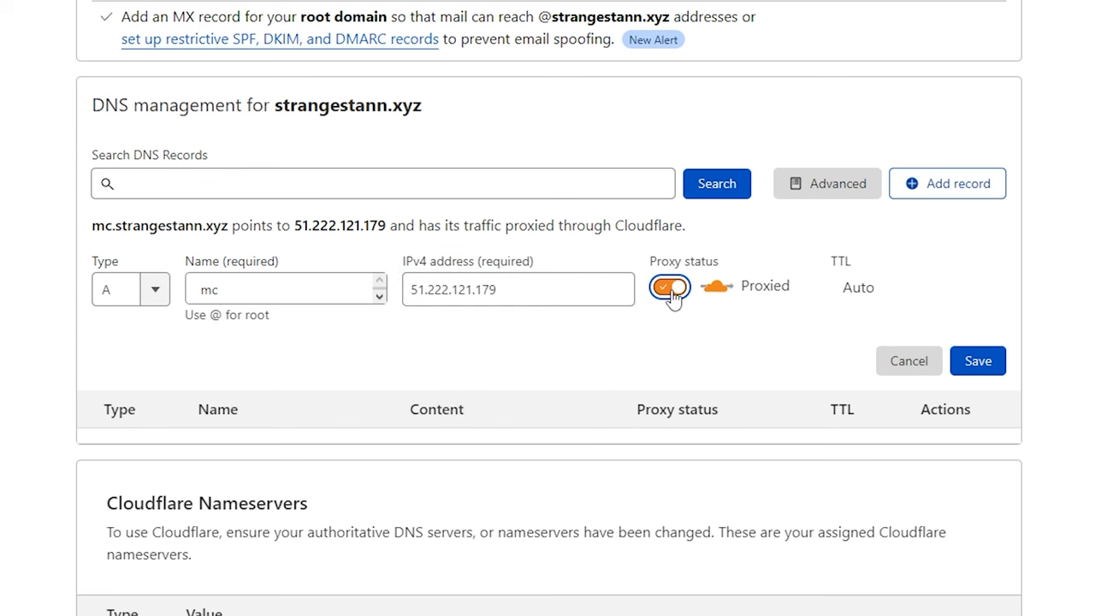
Switch the mc A record (51.222.121.179) to DNS only and save it.
{"action": "left_click", "coordinate": [669, 287]}
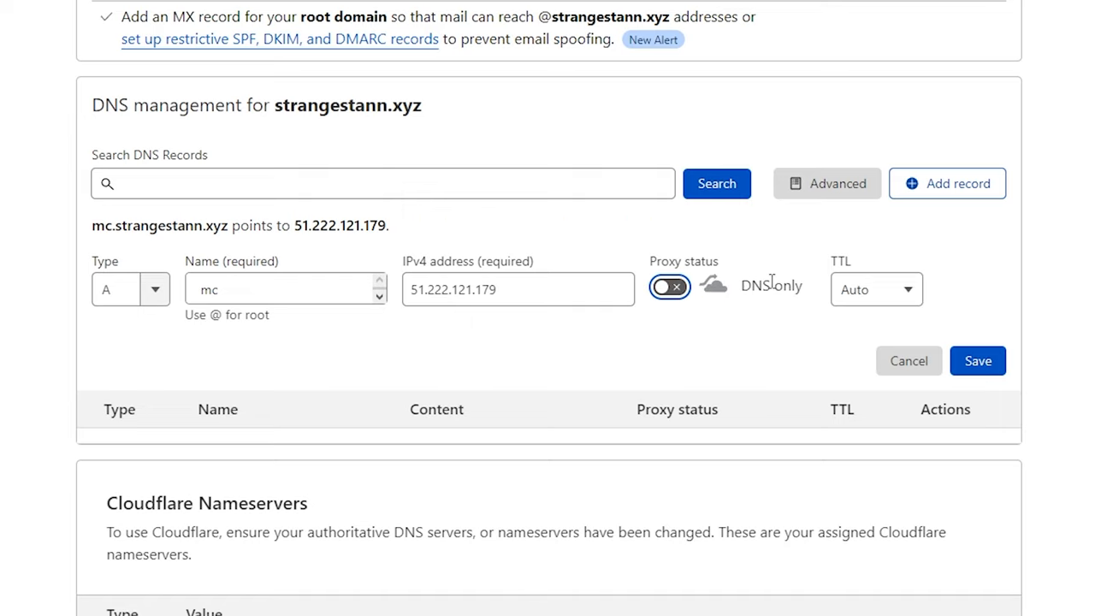
{"action": "mouse_move", "coordinate": [756, 318]}
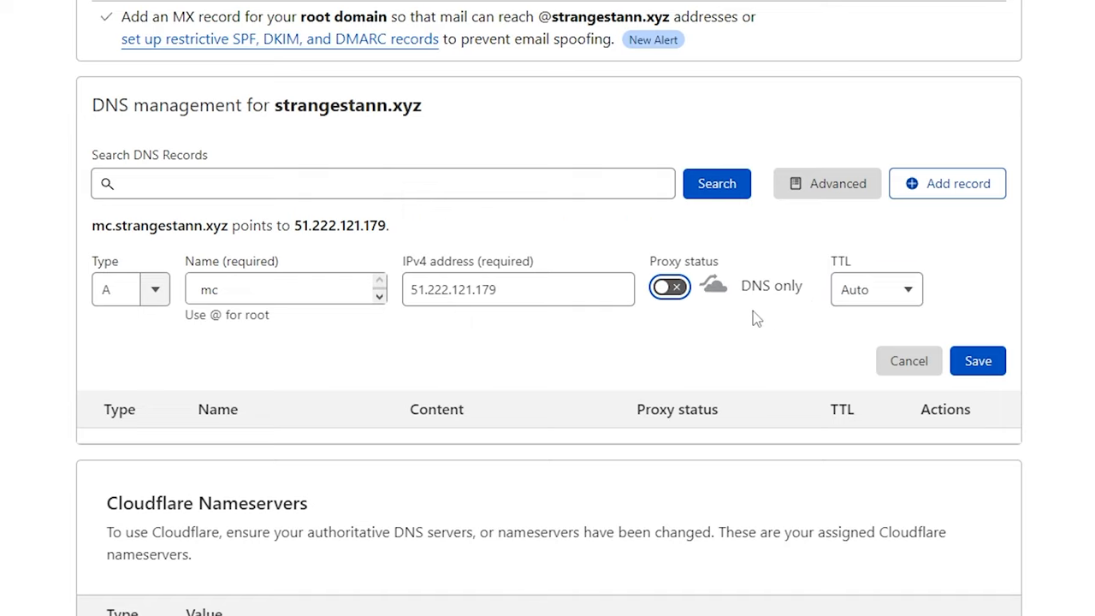
{"action": "left_click", "coordinate": [977, 360]}
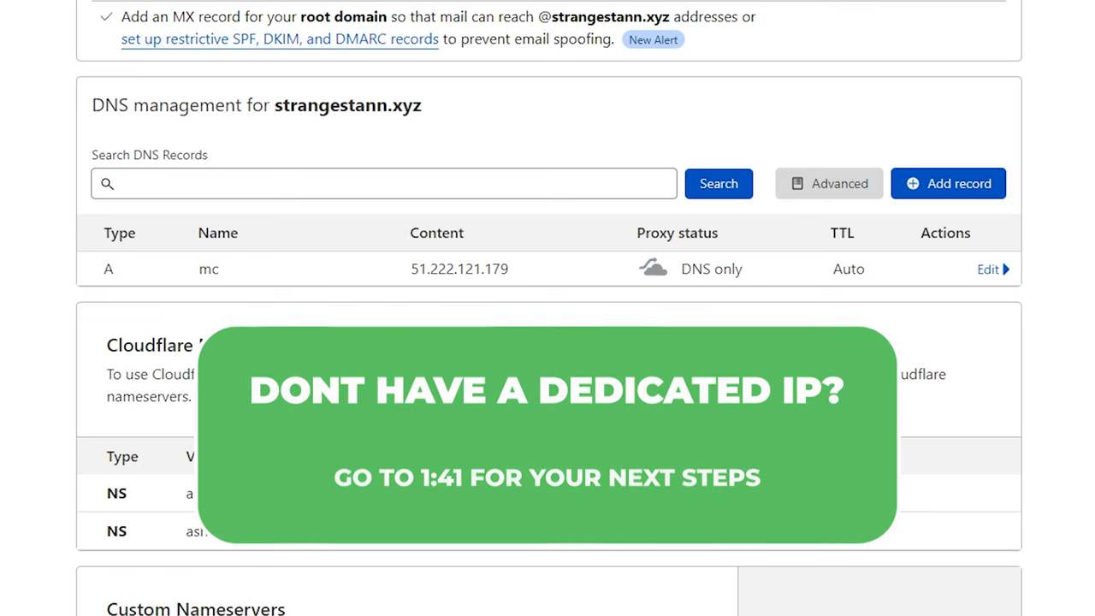
{"action": "left_click", "coordinate": [948, 184]}
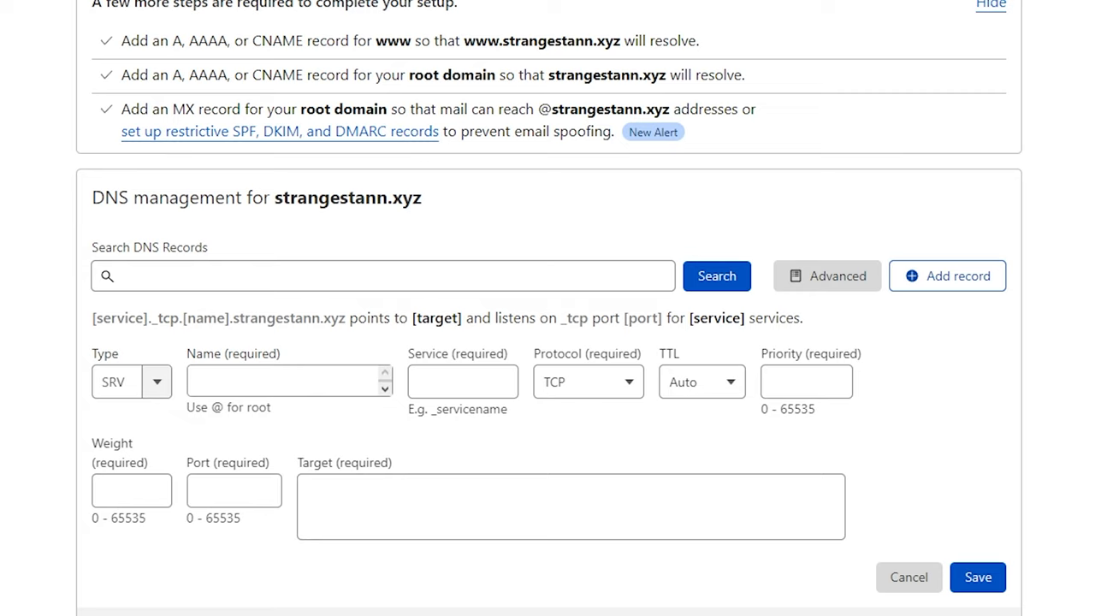
{"action": "left_click", "coordinate": [908, 577]}
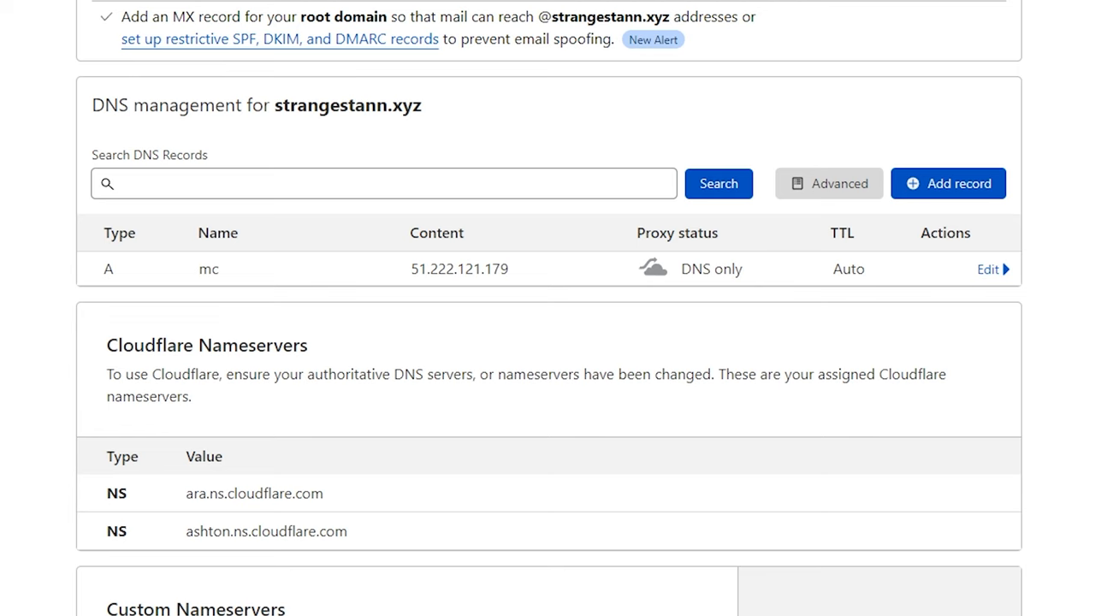
Add another DNS record and pick SRV from the record type list.
{"action": "left_click", "coordinate": [948, 183]}
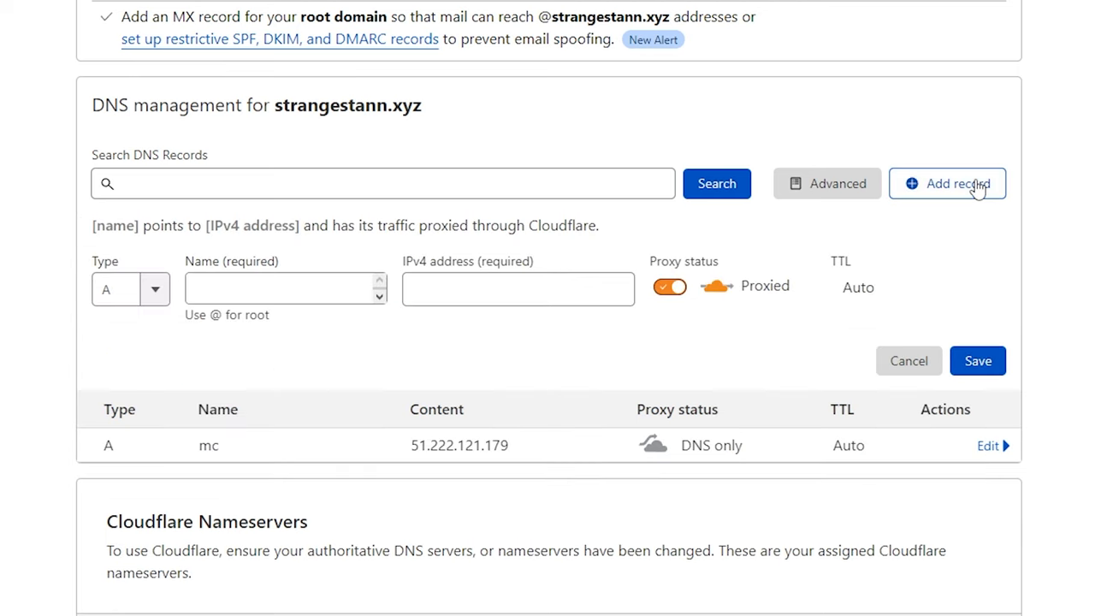
{"action": "left_click", "coordinate": [130, 288]}
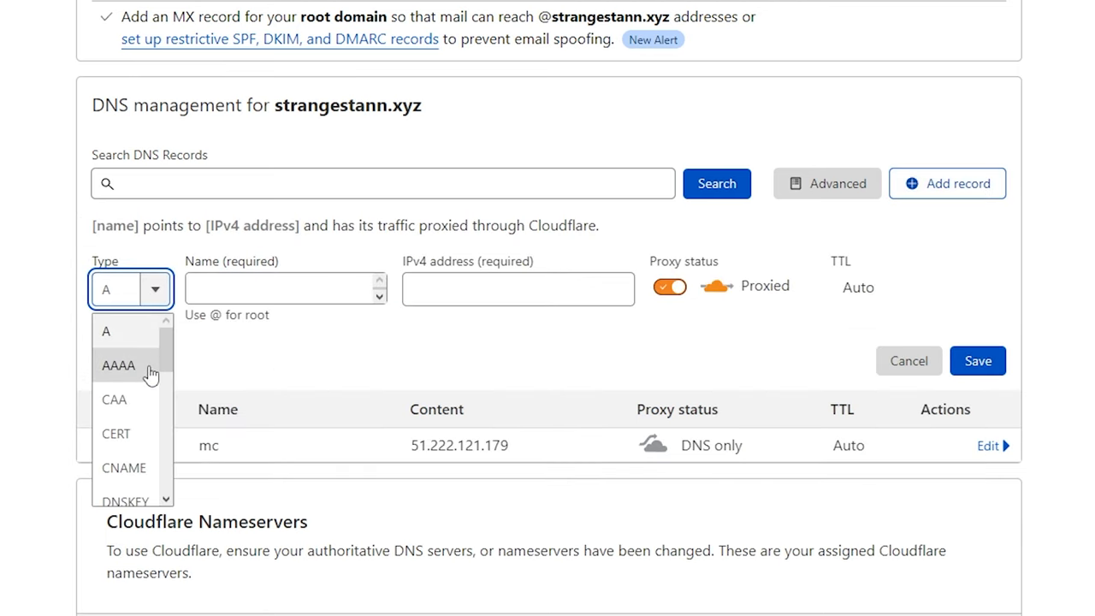
{"action": "scroll", "scroll_direction": "down", "scroll_amount": 3}
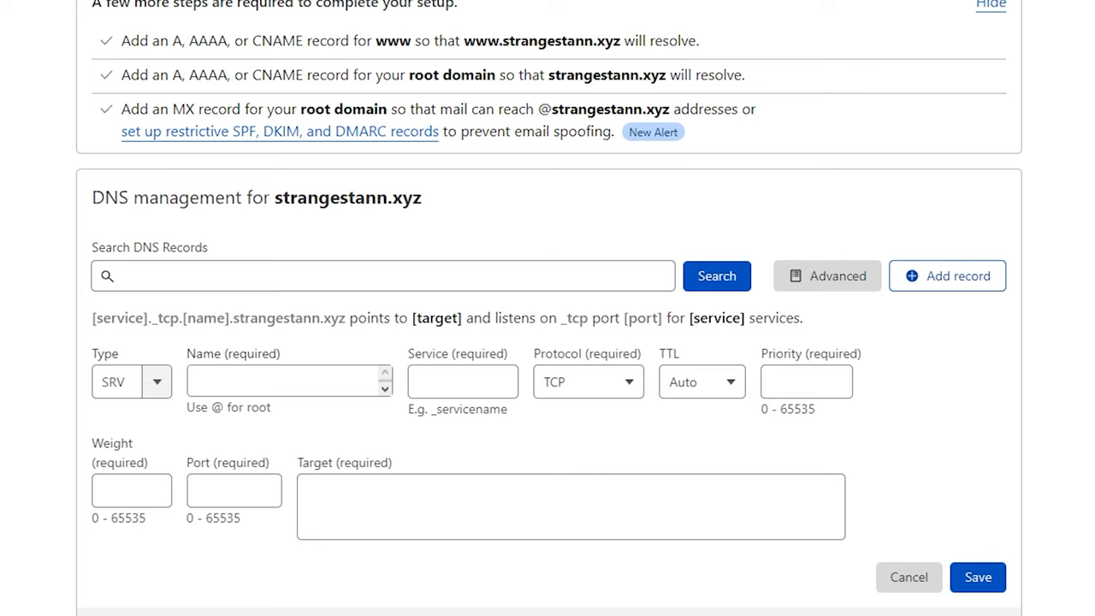
Enter SRV name 'mc' and service '_minecraft'.
{"action": "left_click", "coordinate": [289, 381]}
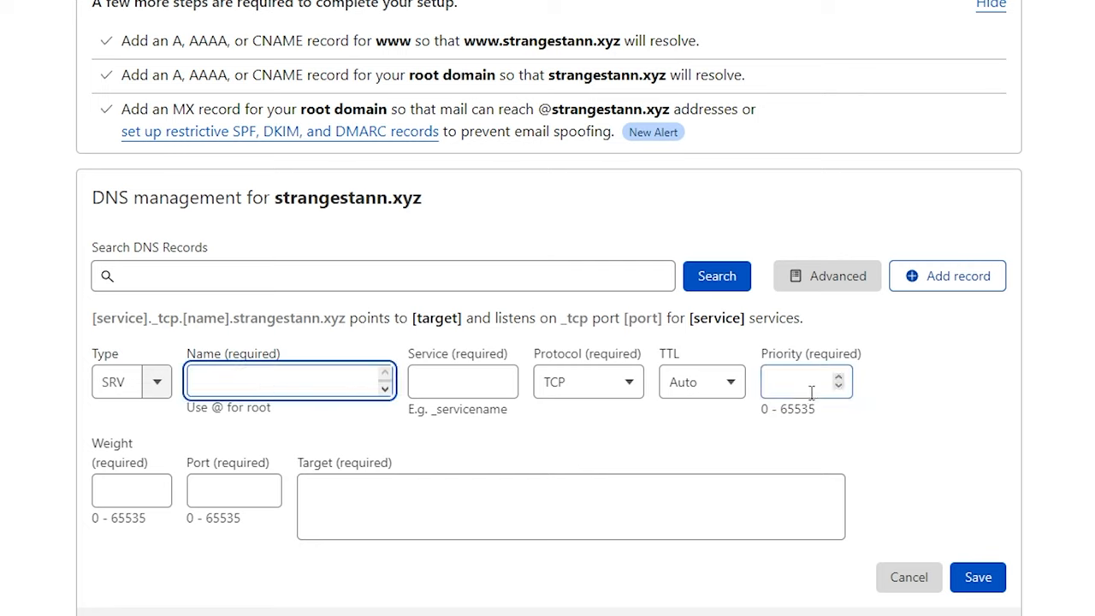
{"action": "type", "text": "m"}
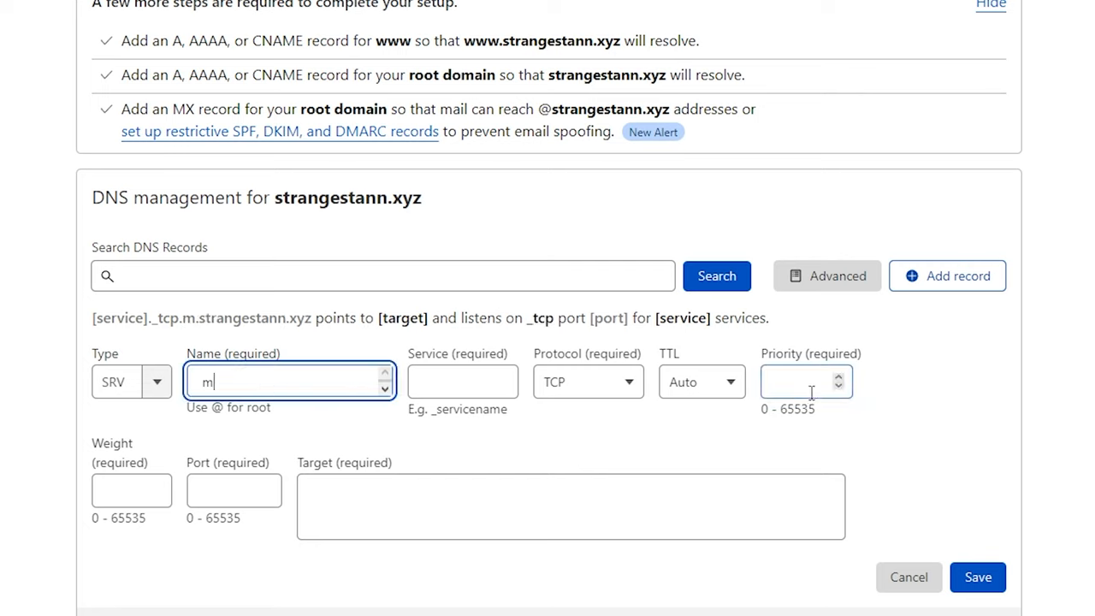
{"action": "type", "text": "c"}
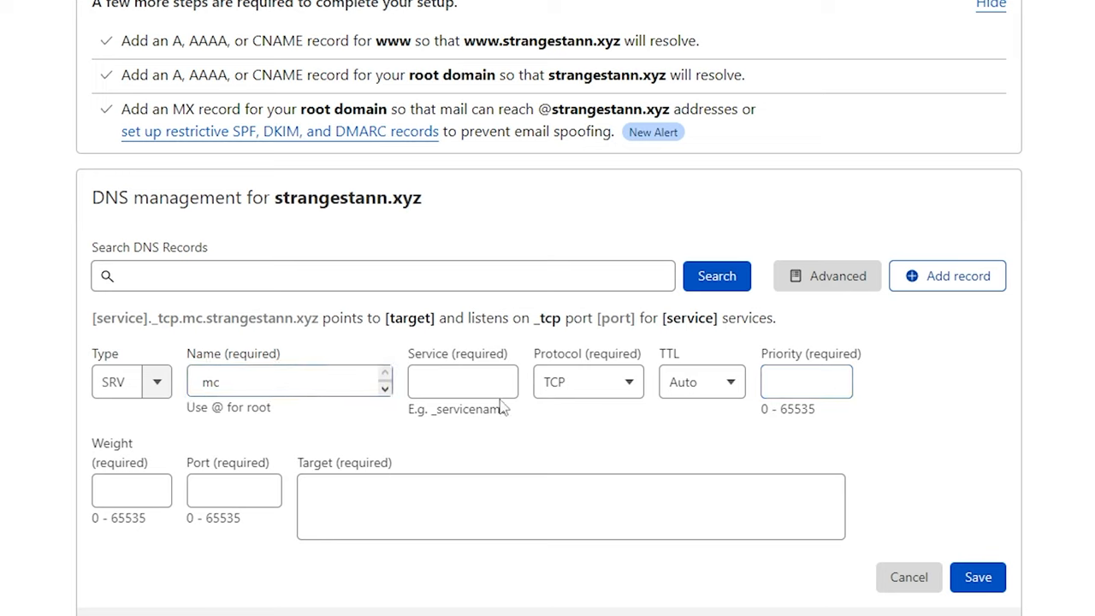
{"action": "type", "text": "_minecraft"}
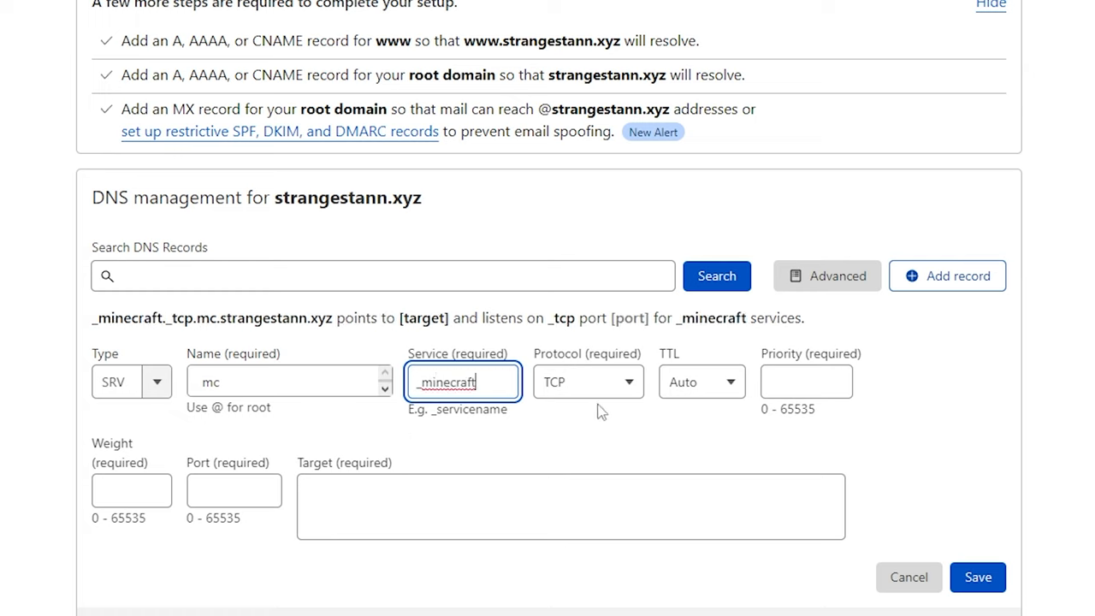
Set priority 5, weight 0, port 25585 and target mc.strangestann.xyz.
{"action": "left_click", "coordinate": [587, 382]}
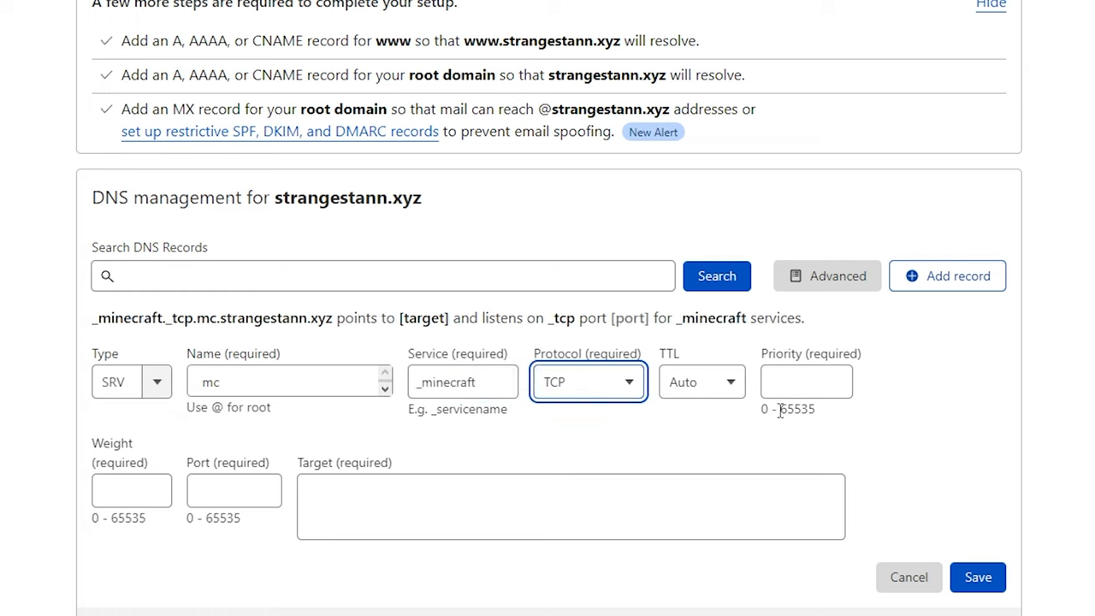
{"action": "type", "text": "5"}
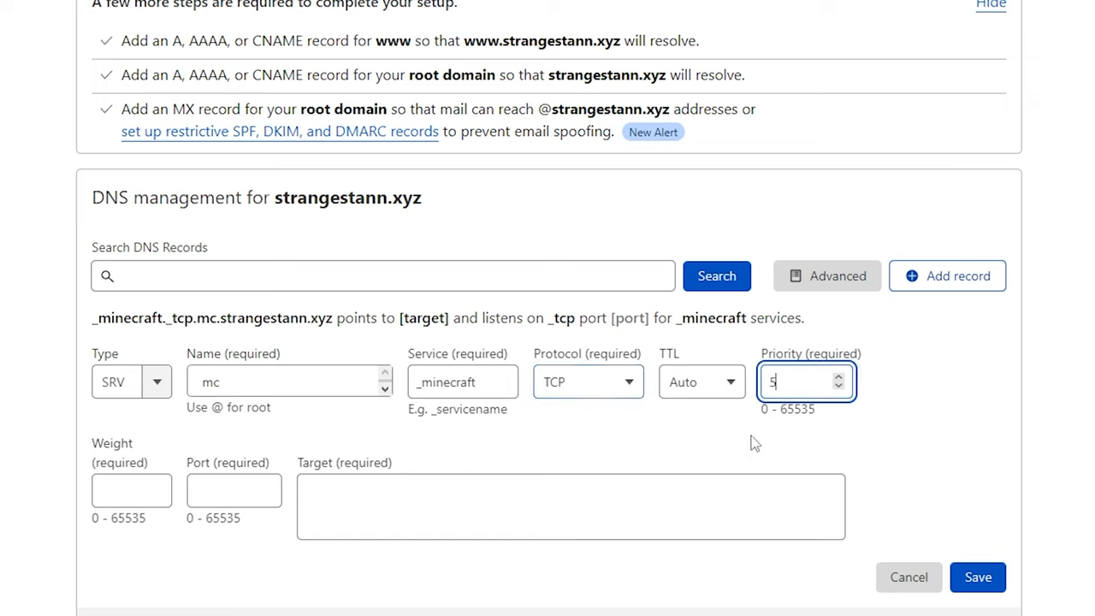
{"action": "left_click", "coordinate": [131, 489]}
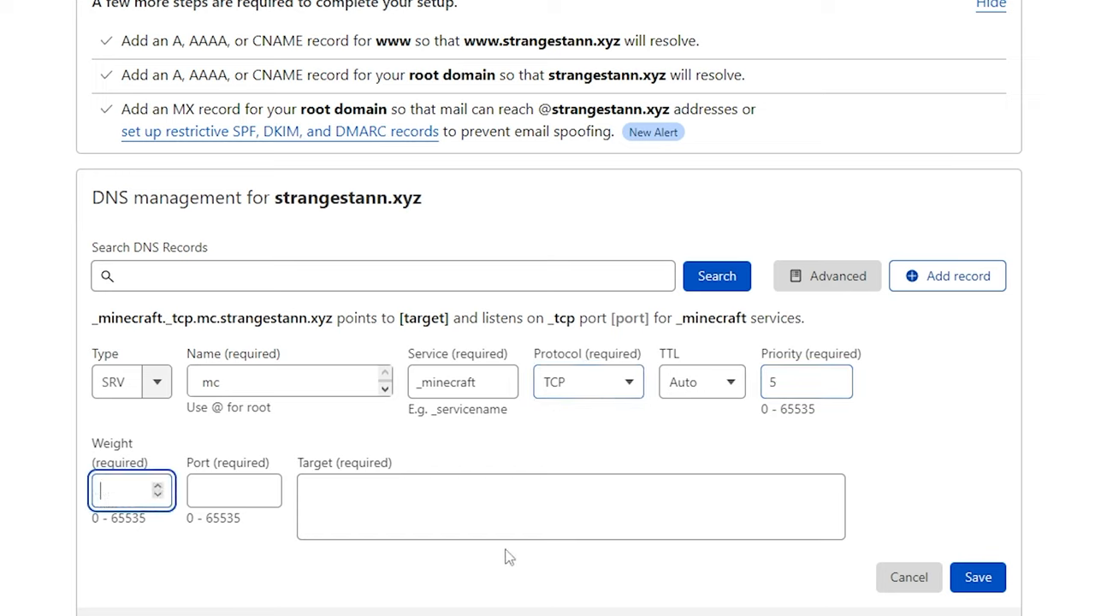
{"action": "type", "text": "0"}
{"action": "left_click", "coordinate": [233, 490]}
{"action": "type", "text": "25585"}
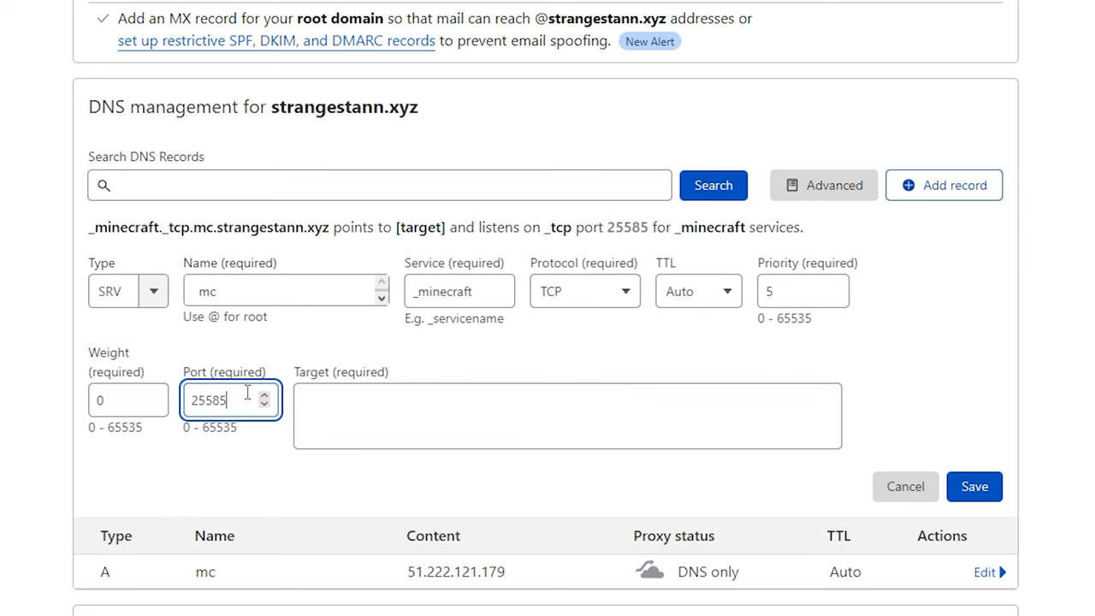
{"action": "mouse_move", "coordinate": [688, 469]}
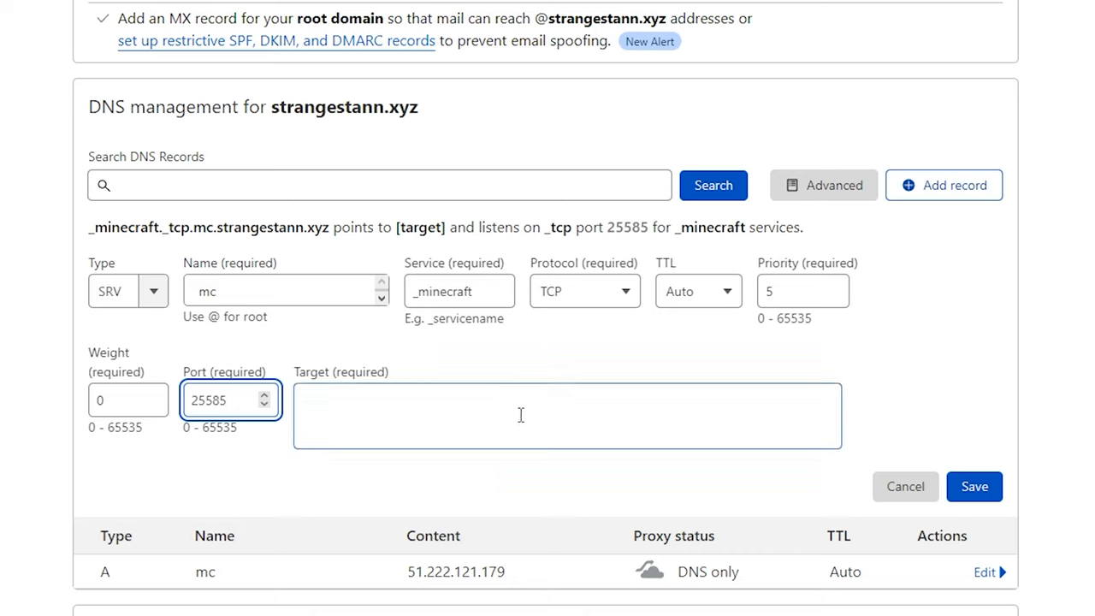
{"action": "type", "text": "mc.strangestann.xyz"}
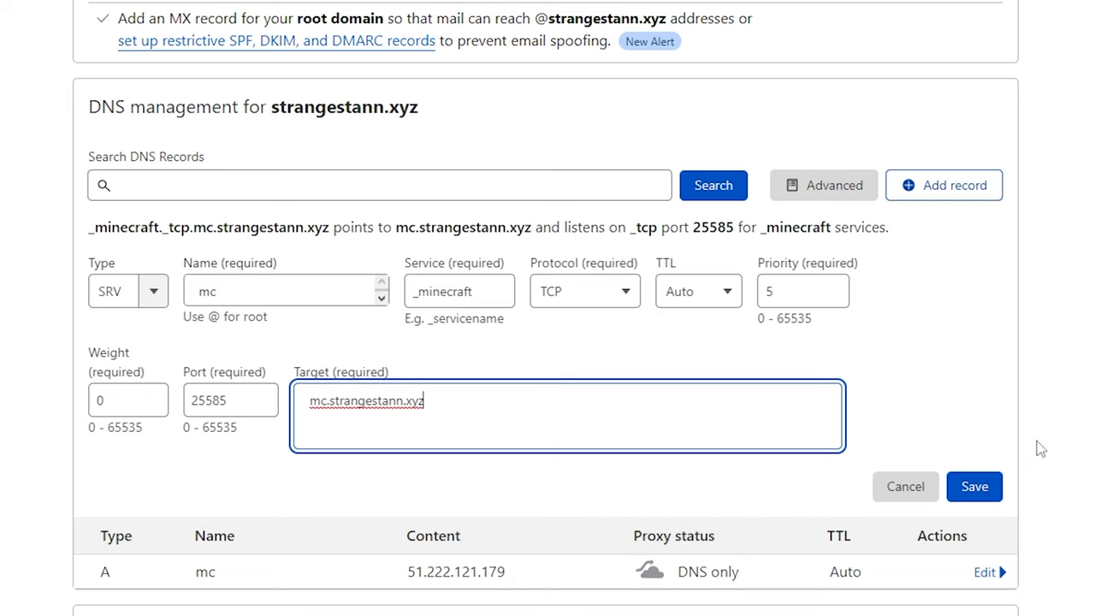
{"action": "left_click", "coordinate": [975, 486]}
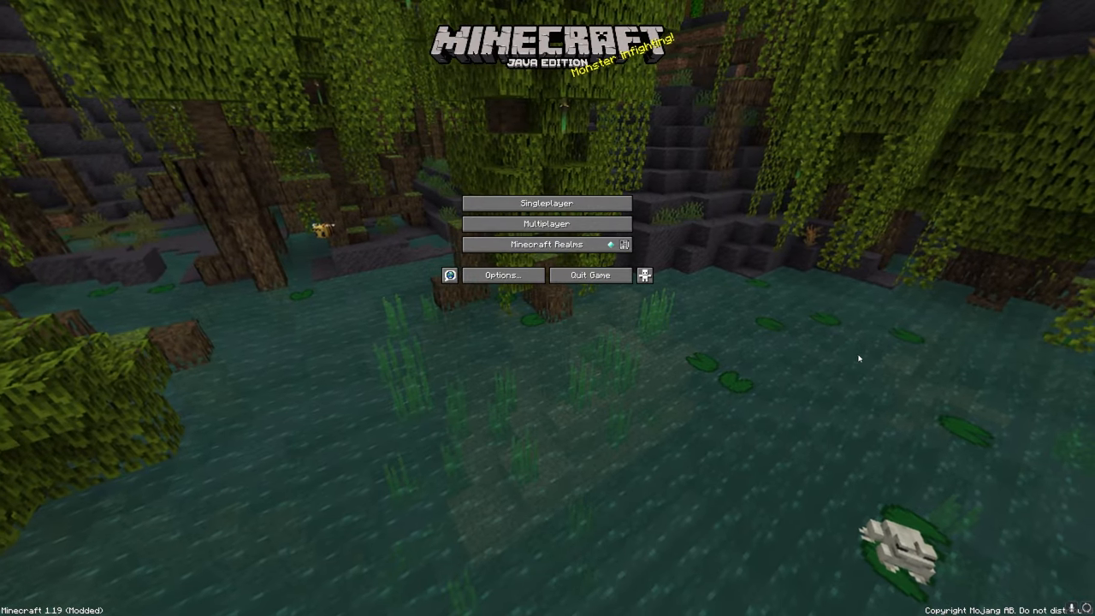
Add a multiplayer server with address mc.strangestann.xyz, save it, and join.
{"action": "left_click", "coordinate": [547, 223]}
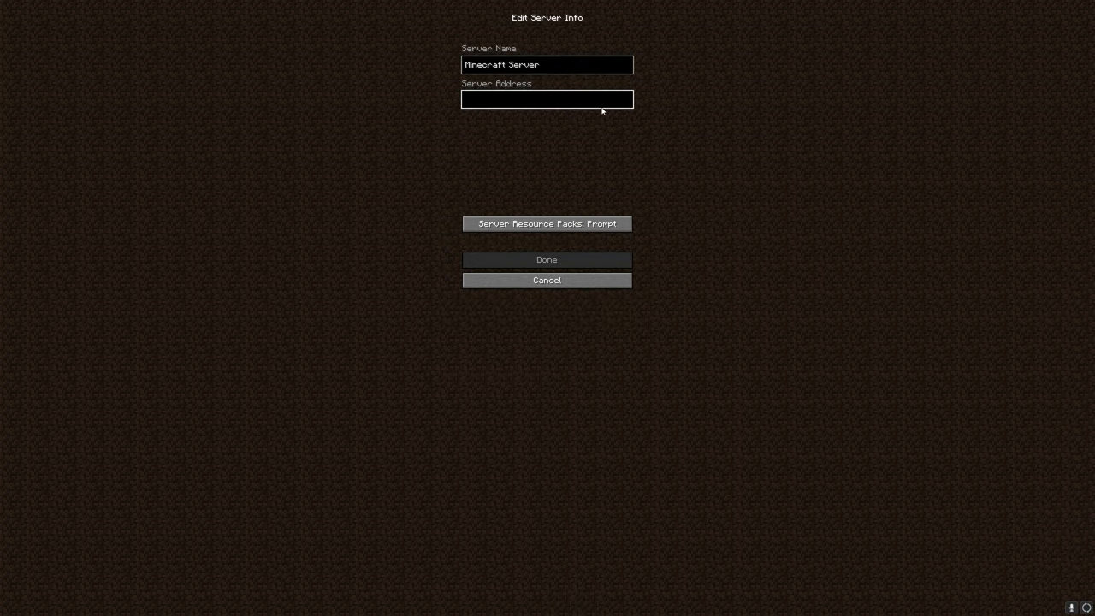
{"action": "type", "text": "m"}
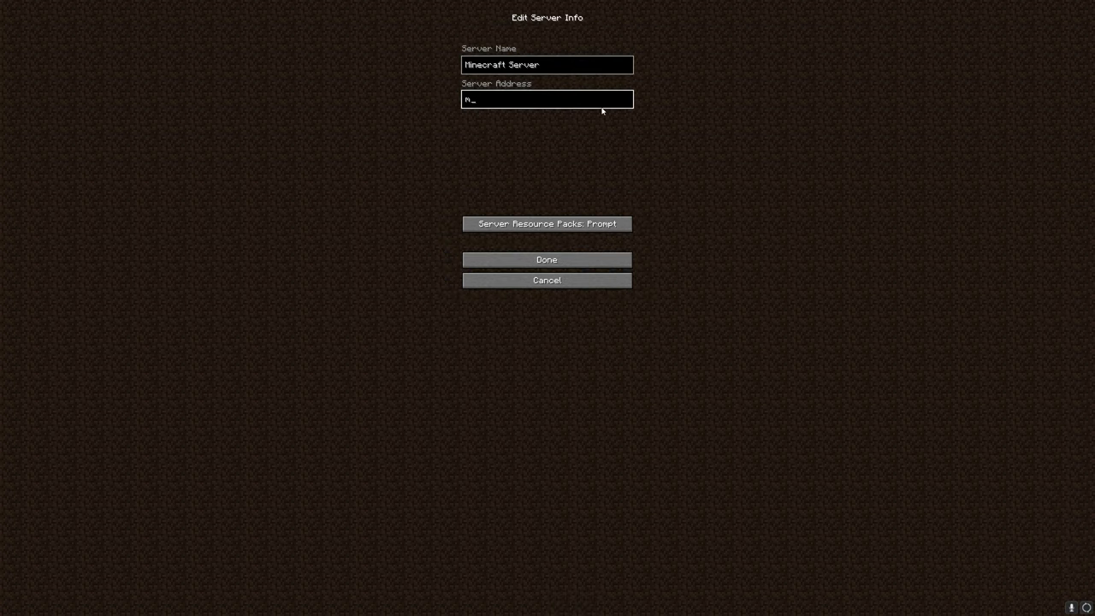
{"action": "type", "text": "c.strangestann.xyz"}
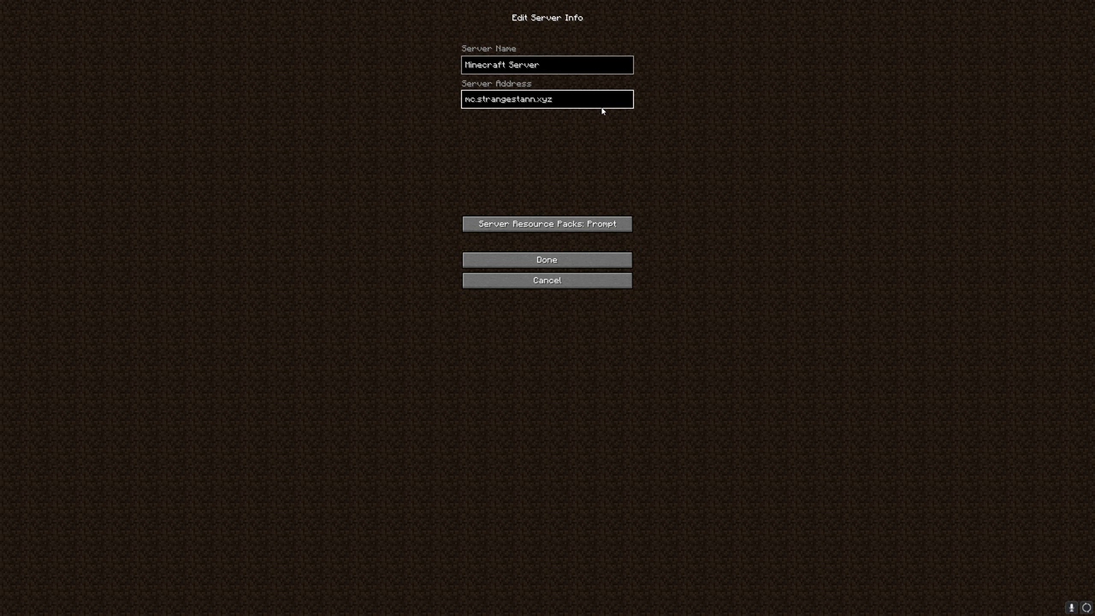
{"action": "left_click", "coordinate": [546, 259]}
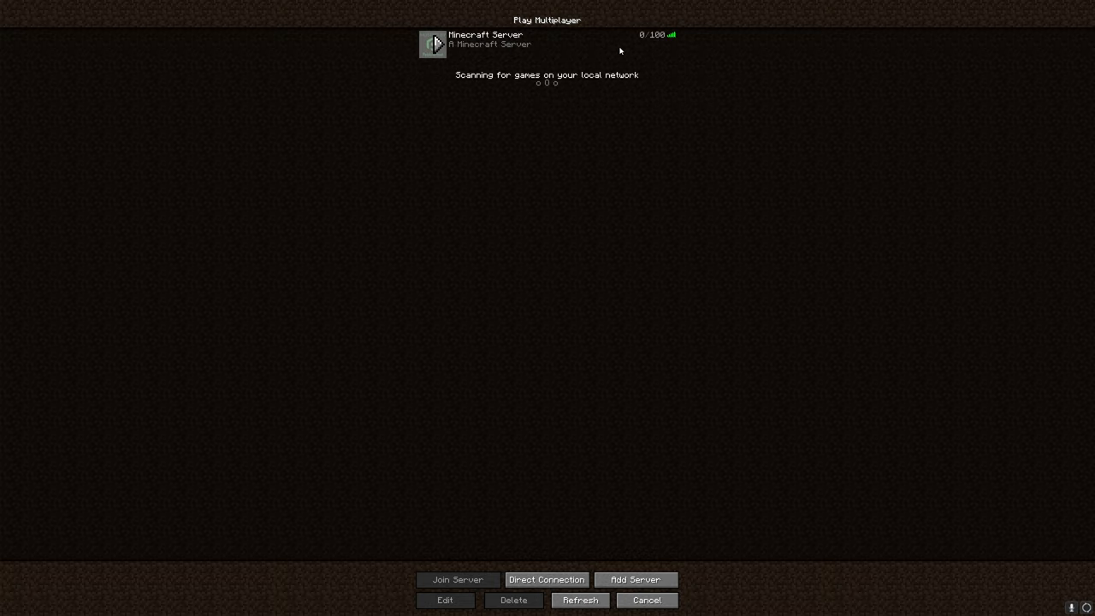
{"action": "left_click", "coordinate": [457, 579]}
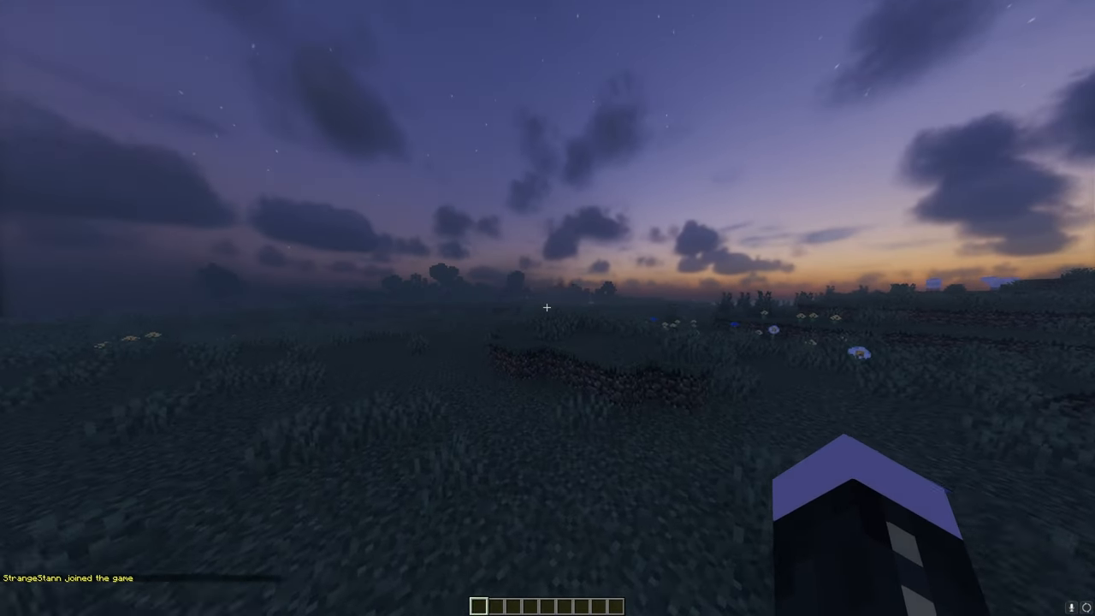